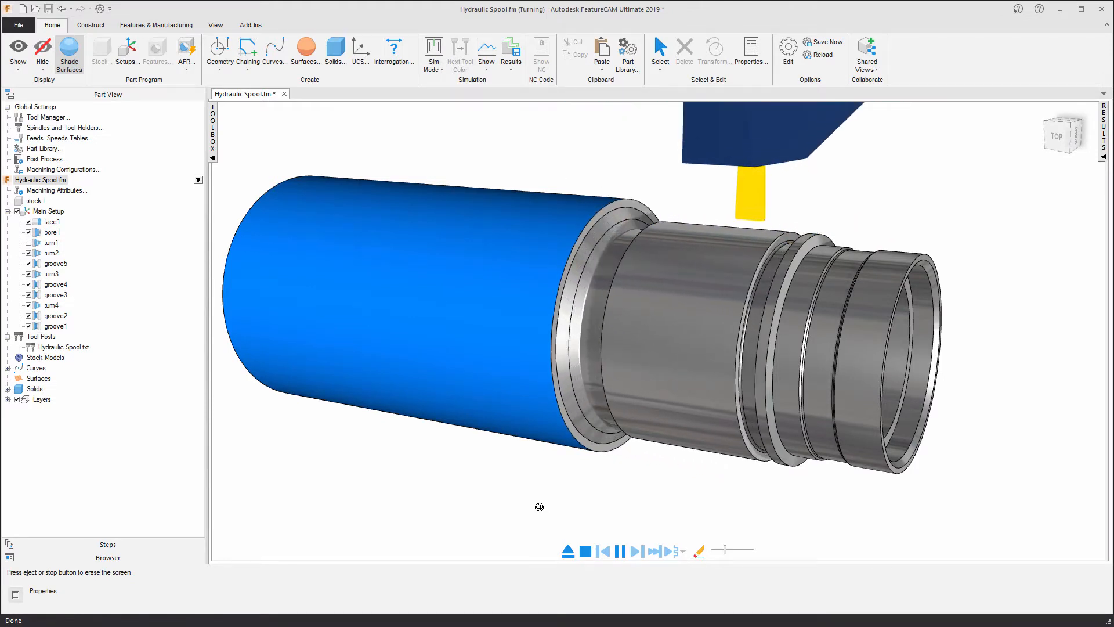
Stop the running spool simulation and eject it to clear the screen.
click(636, 550)
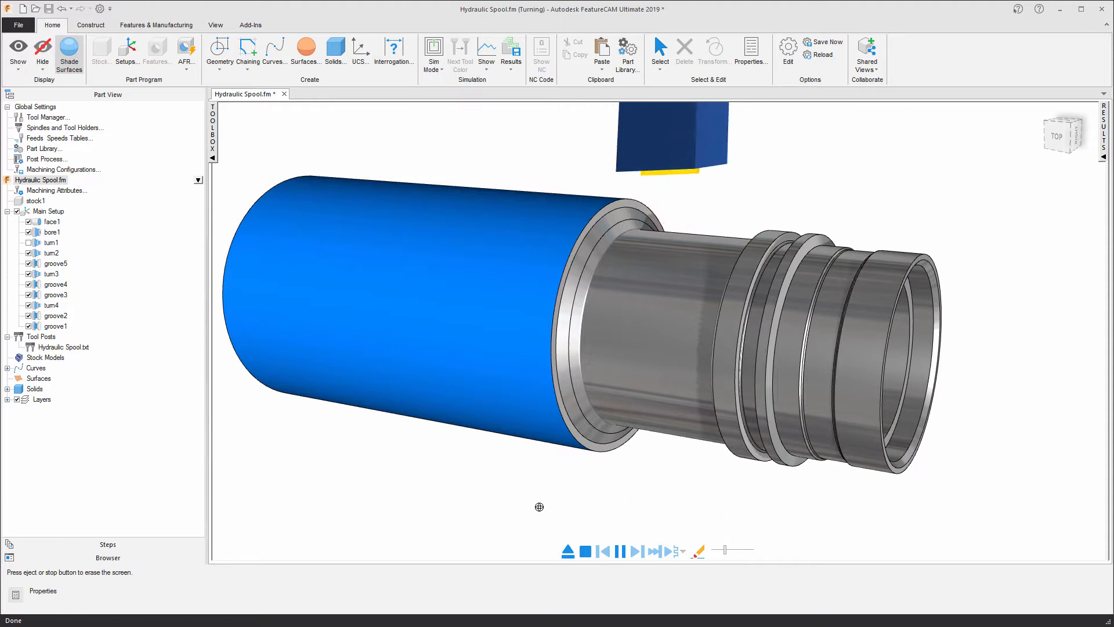
click(635, 532)
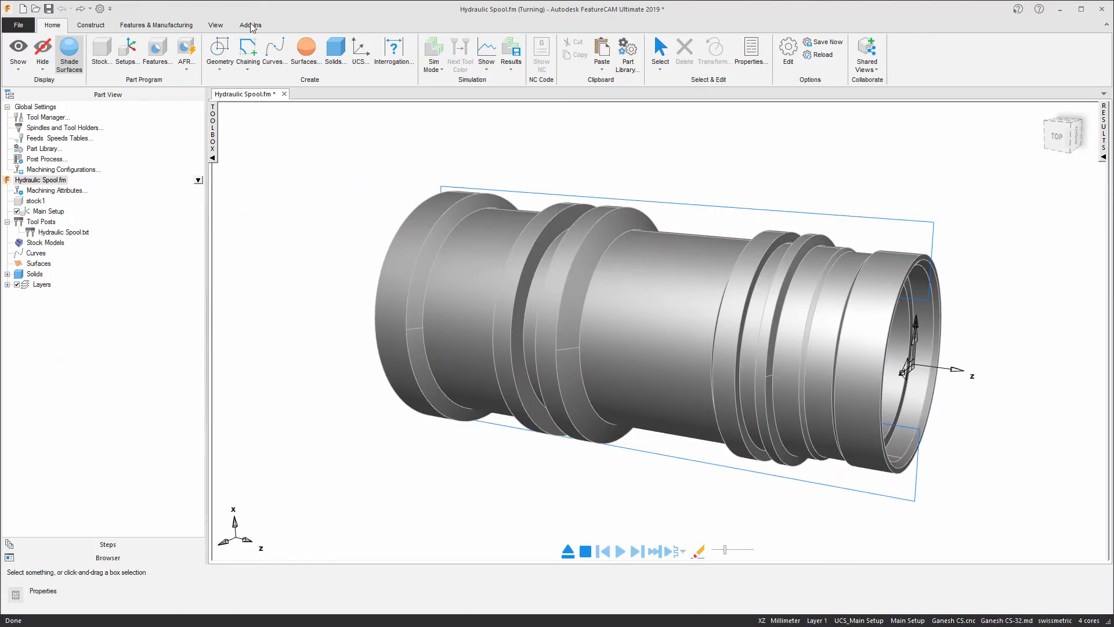
Load the Swiss_FR.bas add-in from the add-in library, found by searching 'swiss'.
click(249, 24)
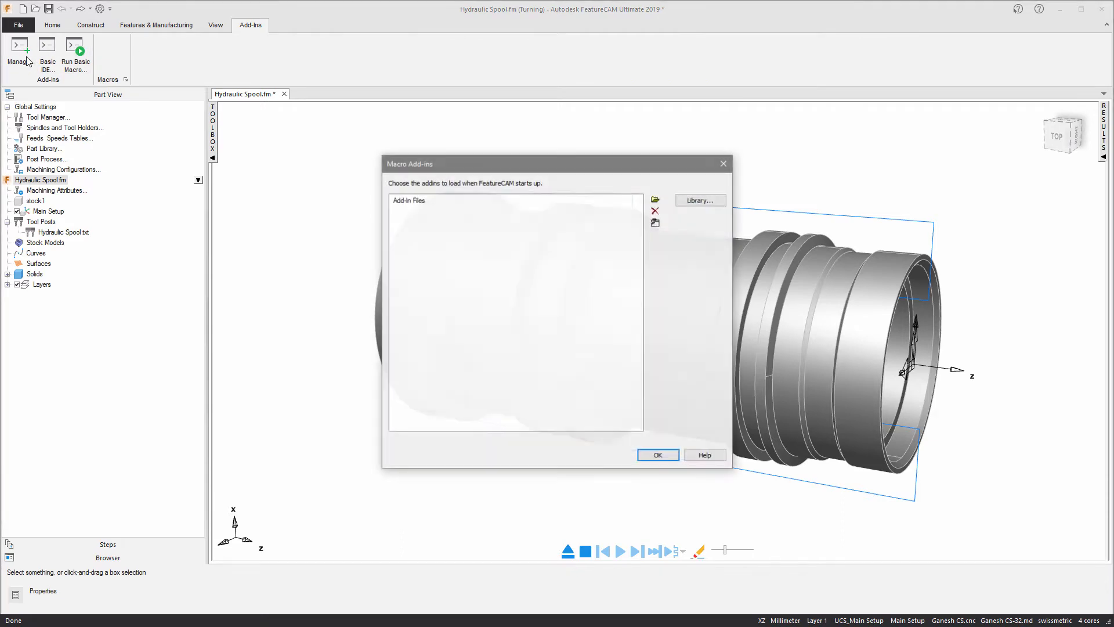
click(699, 200)
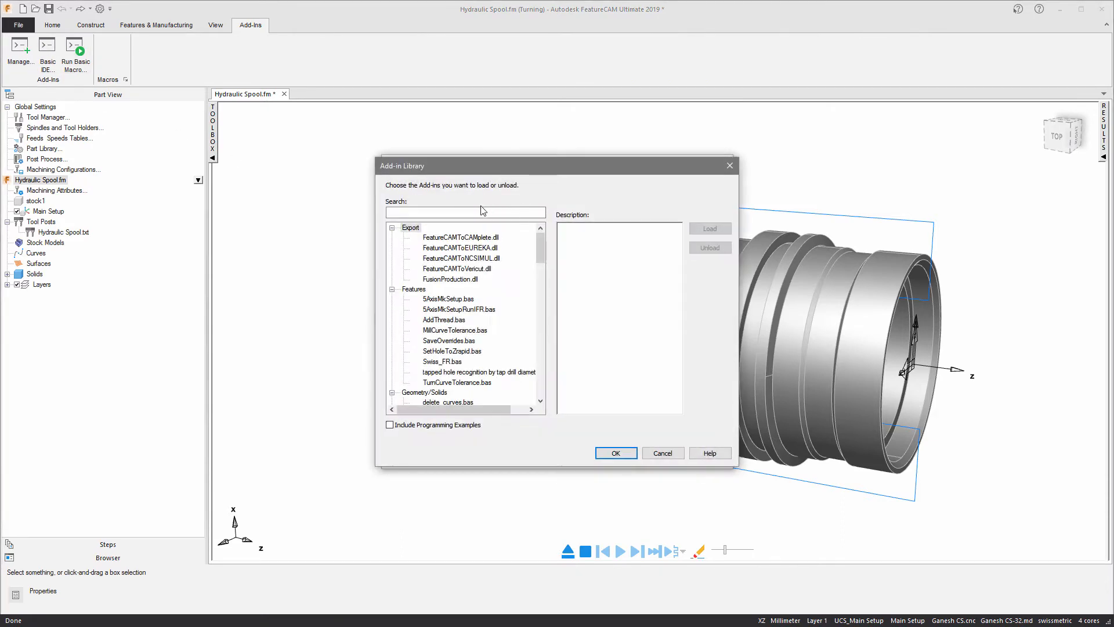
text(swiss)
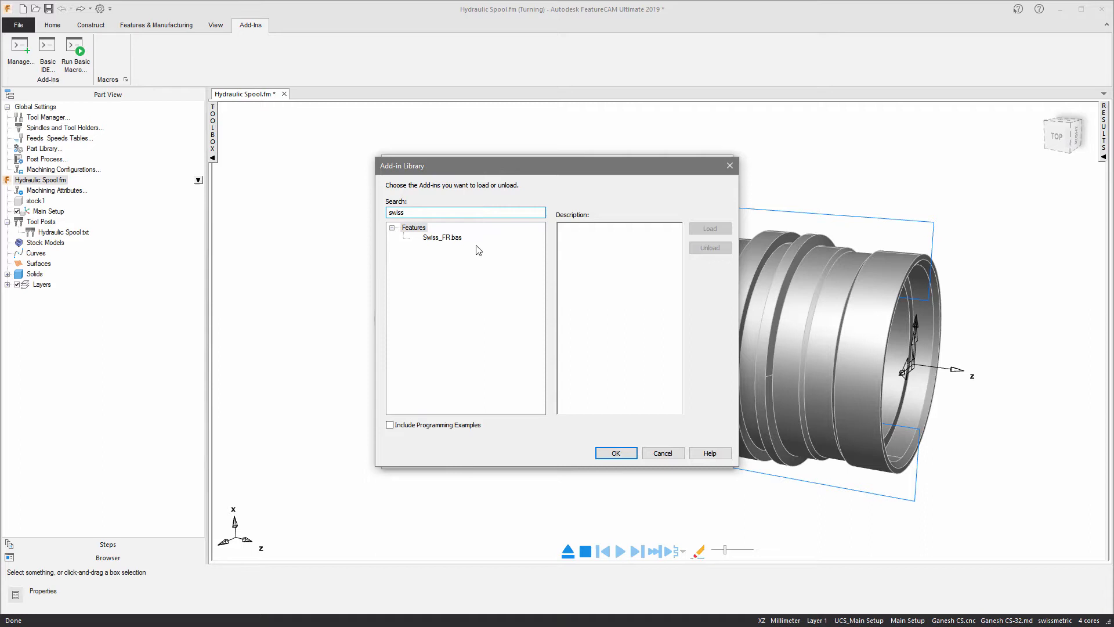
click(441, 237)
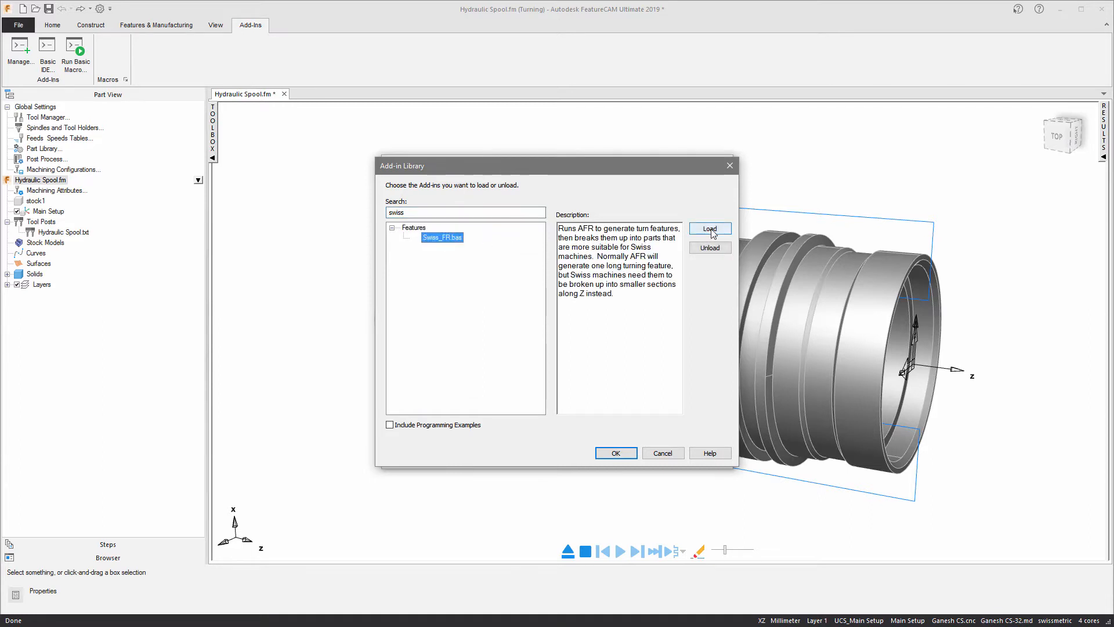
click(710, 228)
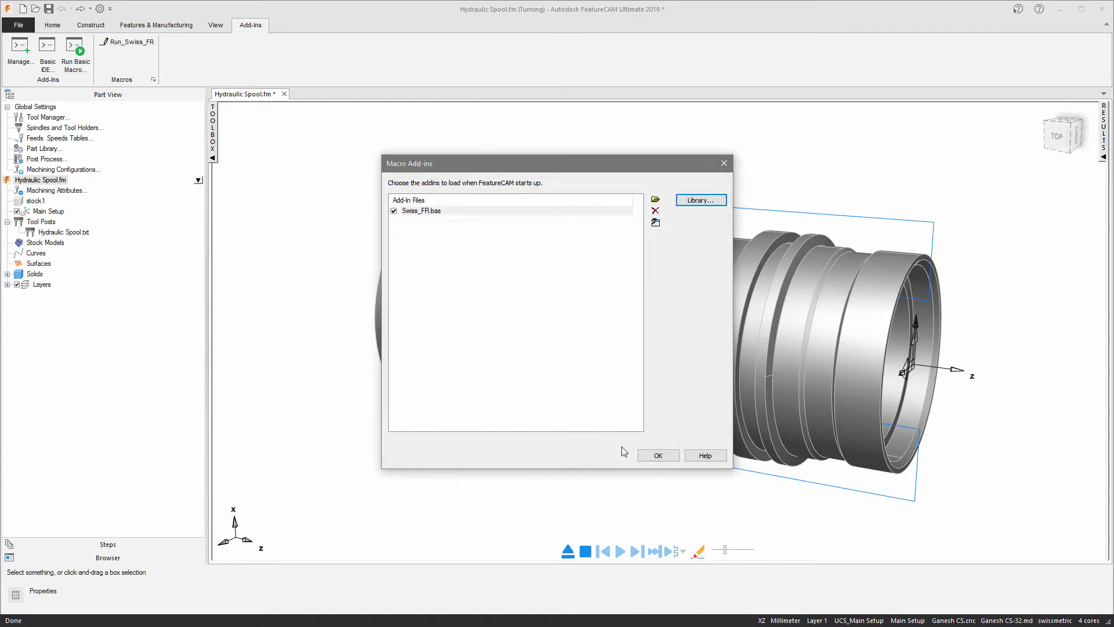
click(656, 455)
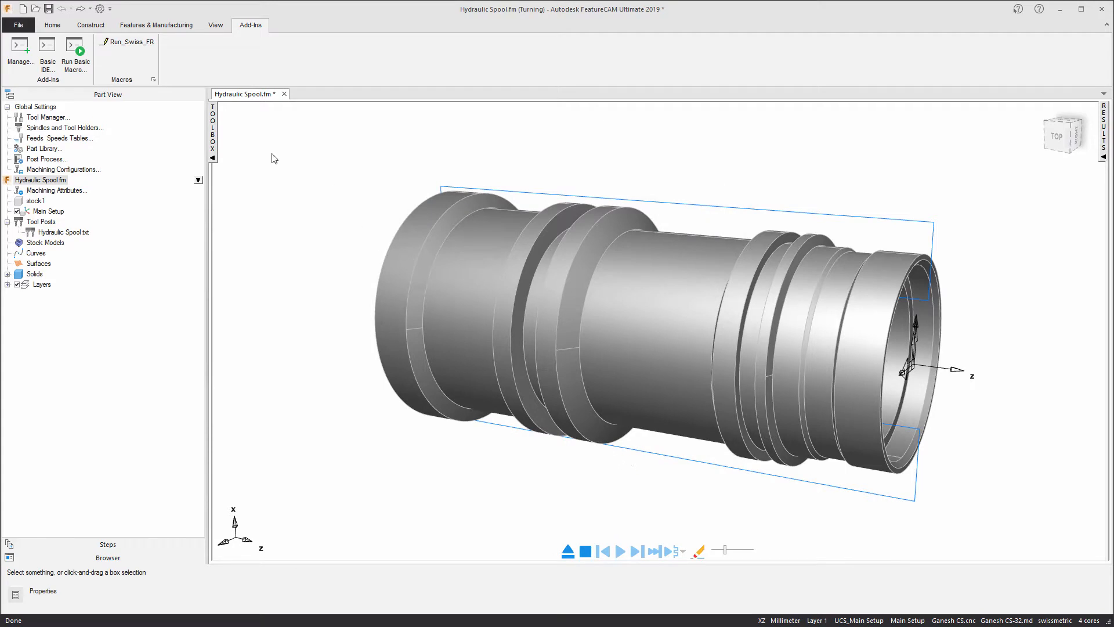
Run the Run_Swiss_FR macro with Max Turn Curve Length 10 to generate Swiss turn features.
click(130, 42)
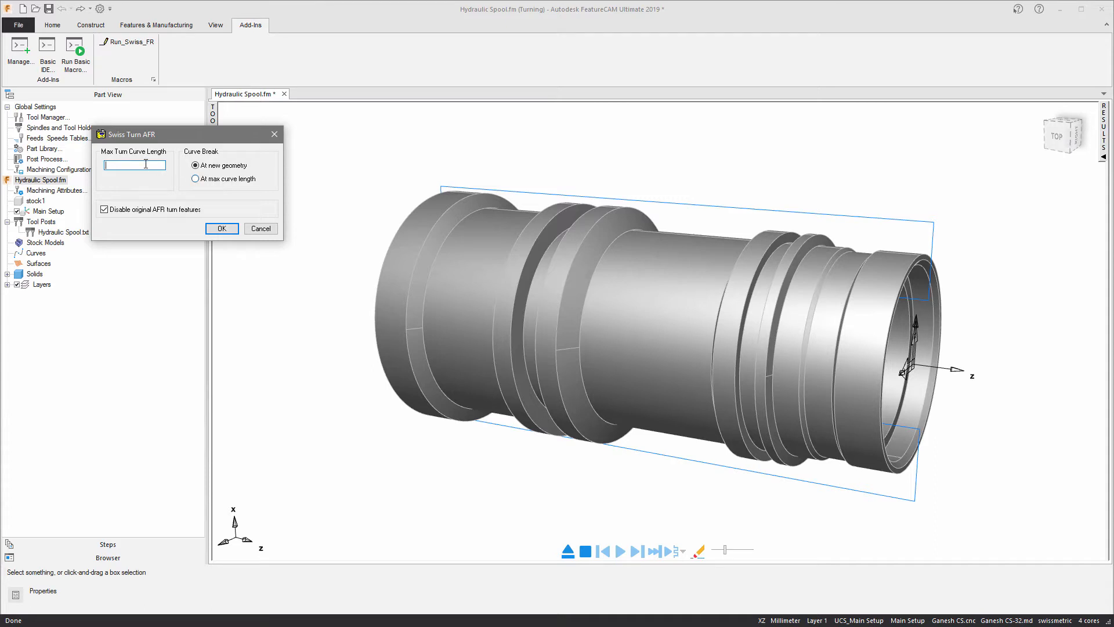
text(10)
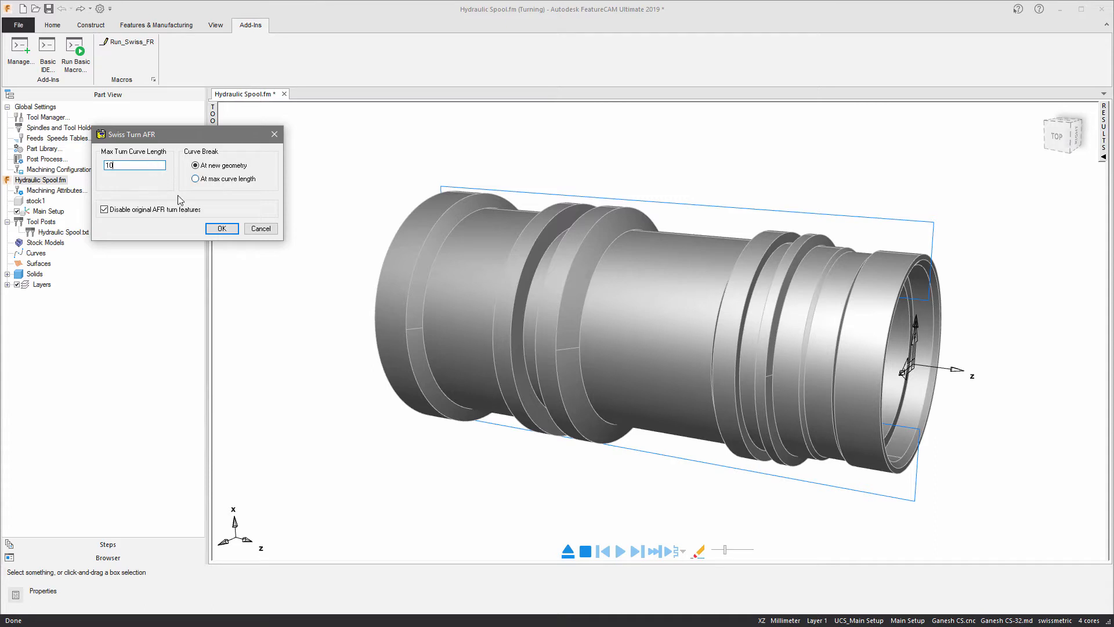
click(220, 228)
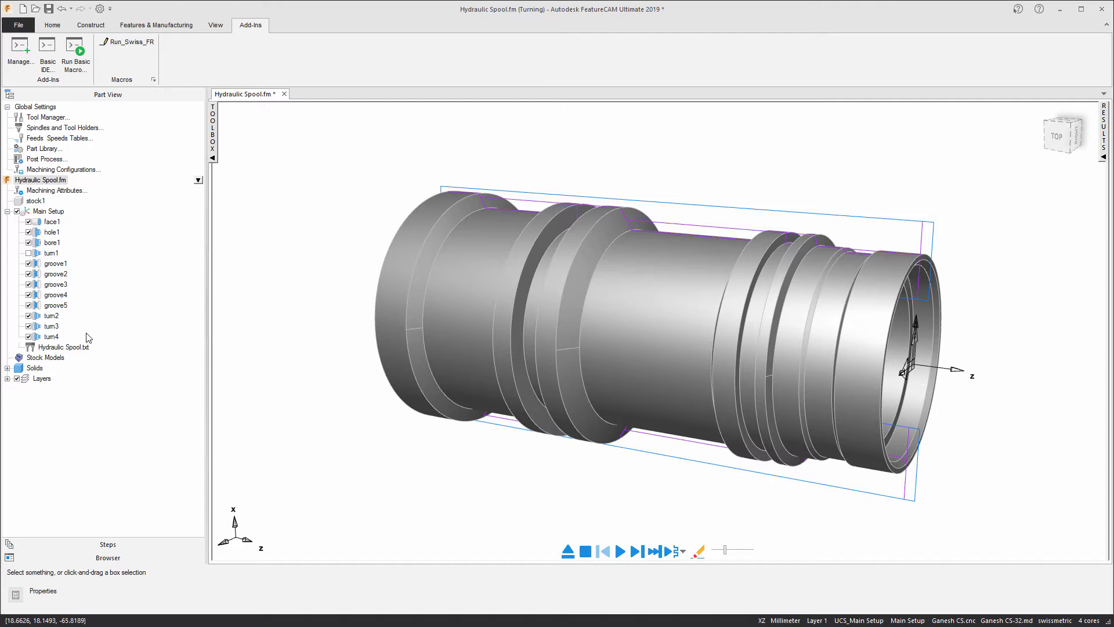
Delete hole1 from the Part View tree, leaving face, bore, grooves and turns.
click(7, 347)
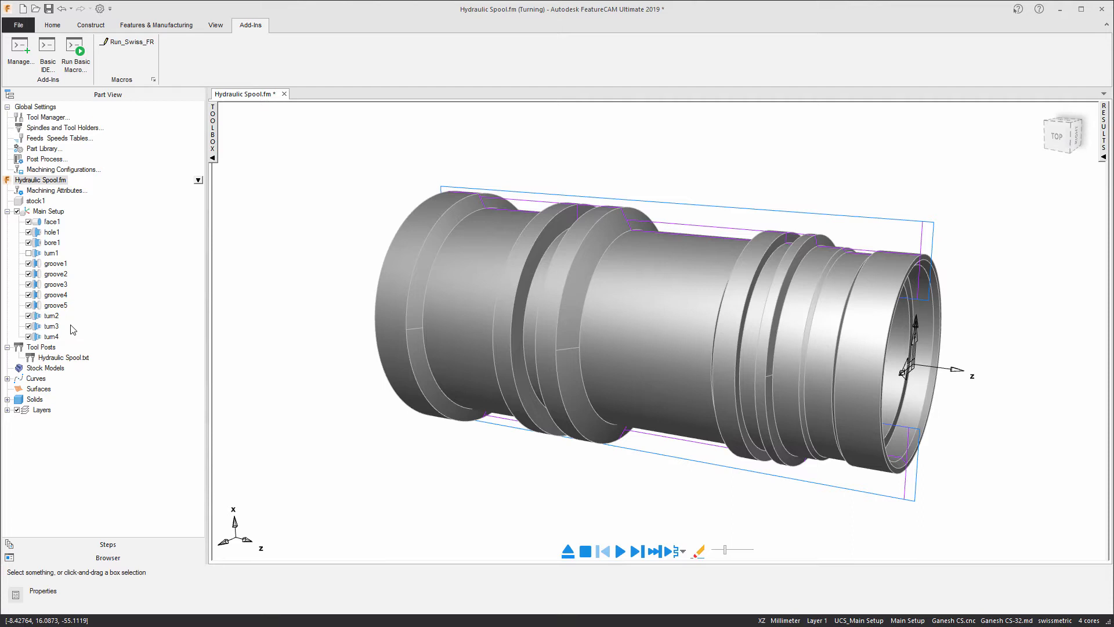
mouse_move(77, 331)
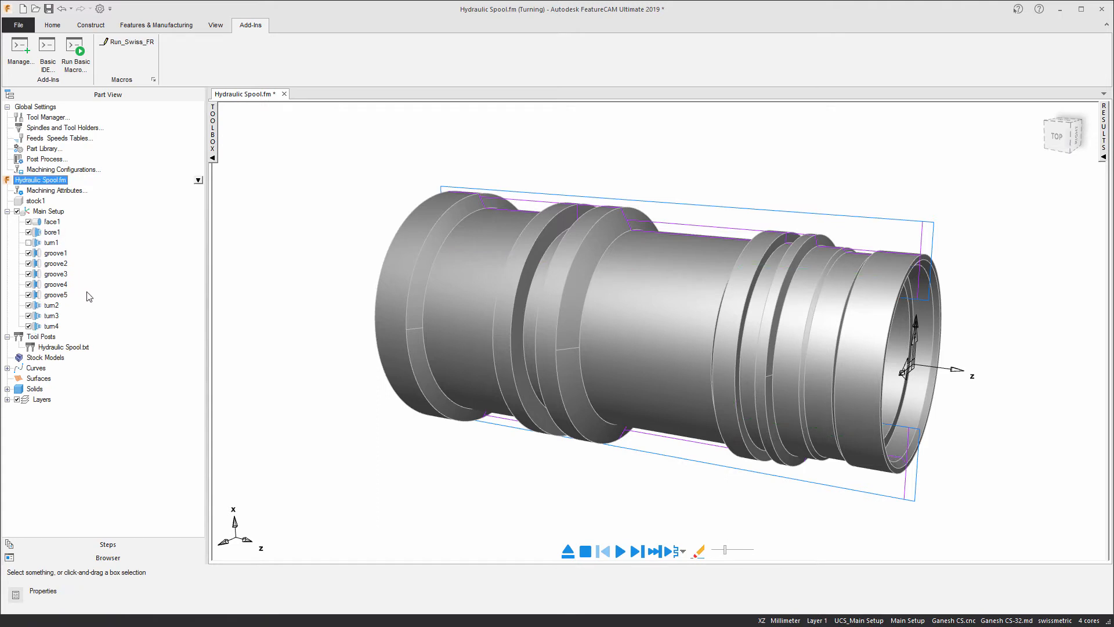
mouse_move(98, 322)
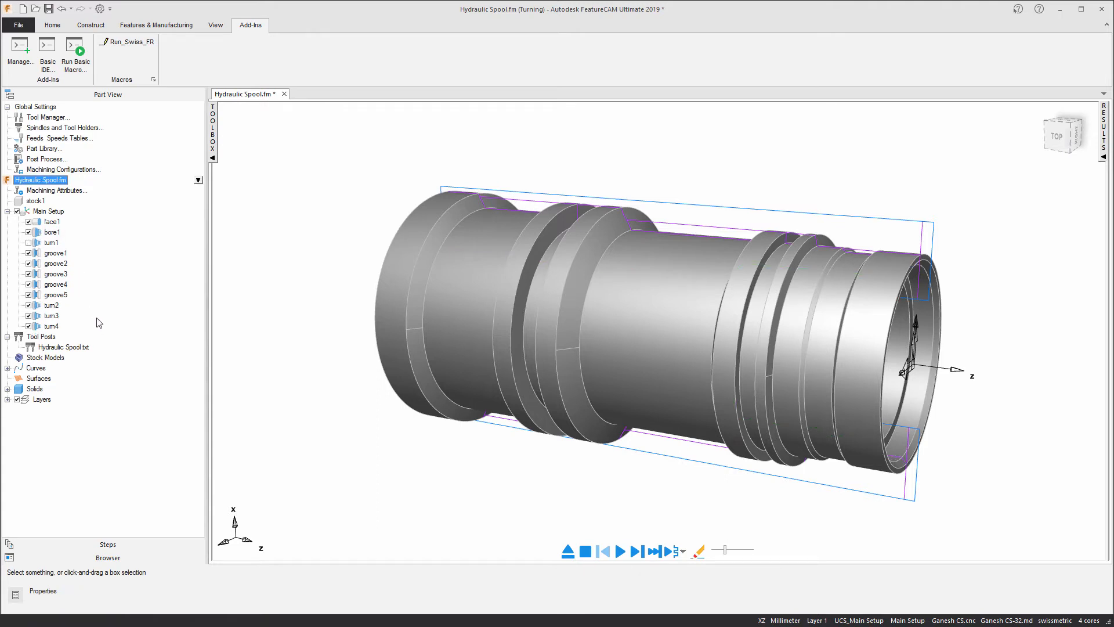
mouse_move(102, 322)
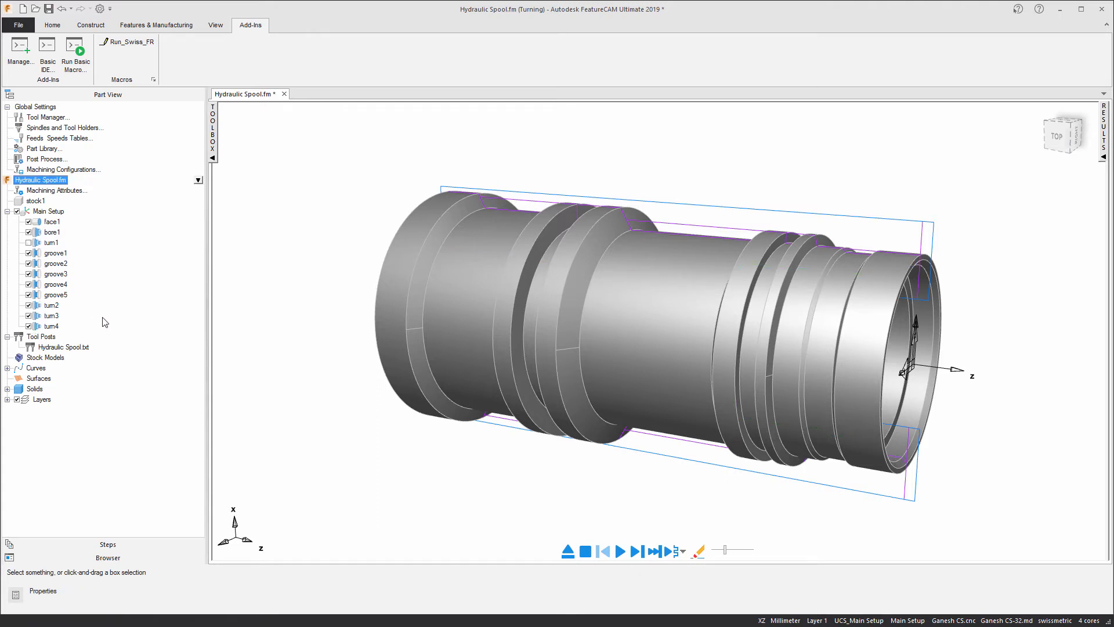
click(51, 243)
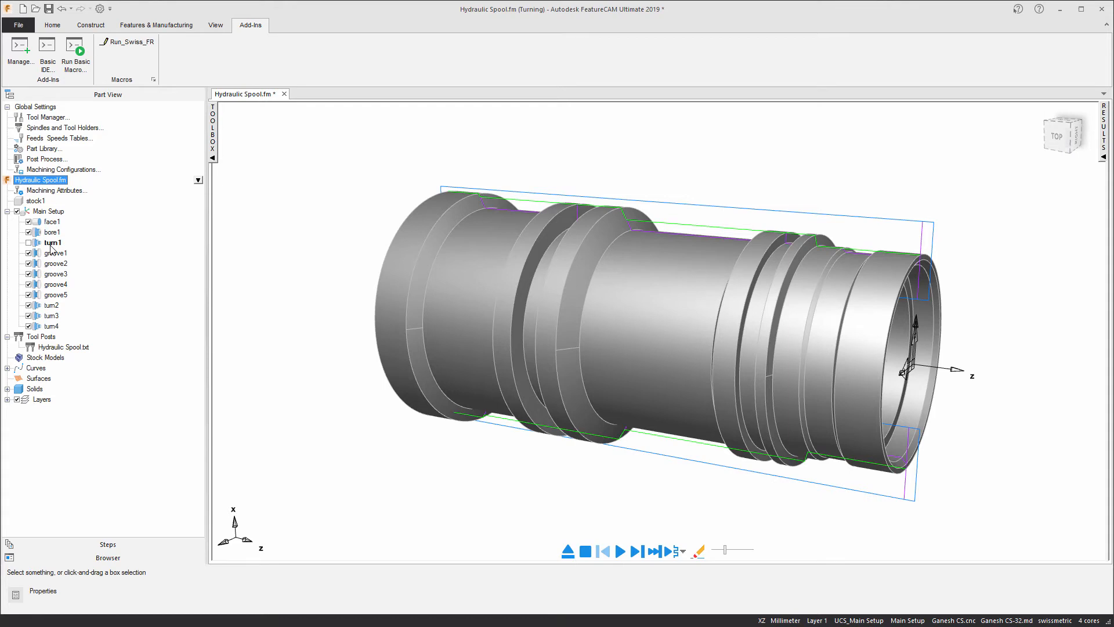
click(28, 243)
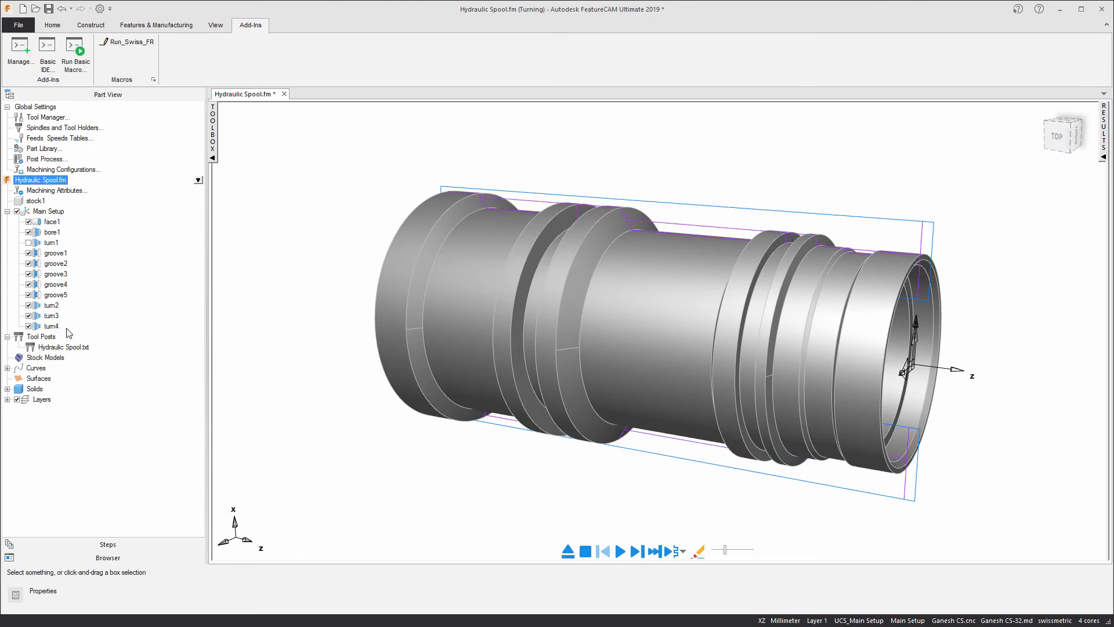
Drag turn2, groove5, turn3, groove4, groove3 and turn4 into the new machining order.
click(51, 306)
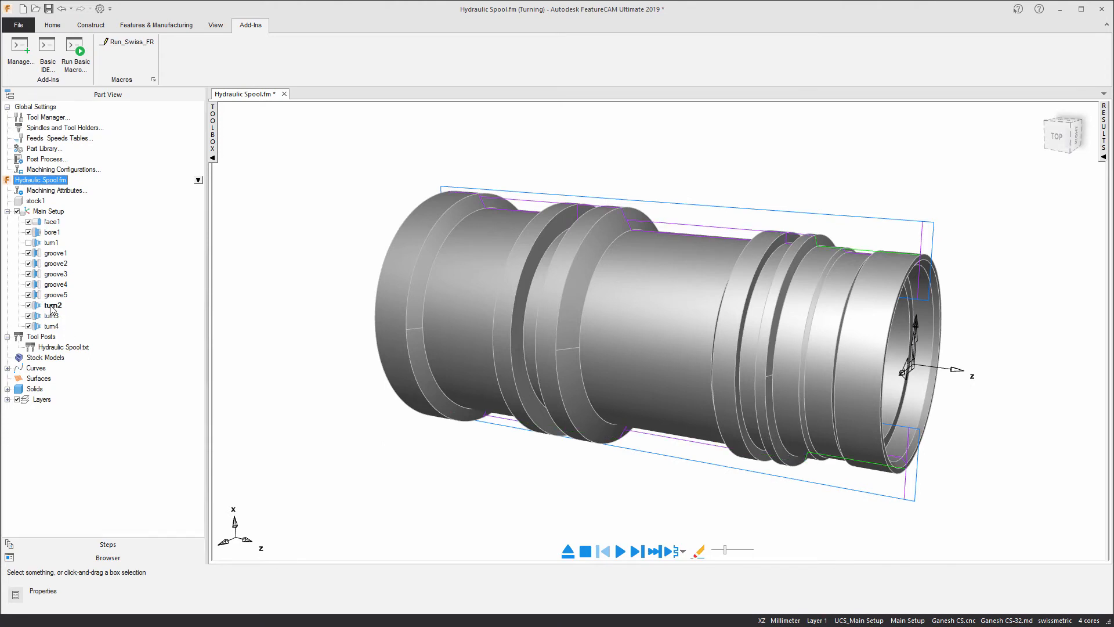
click(51, 306)
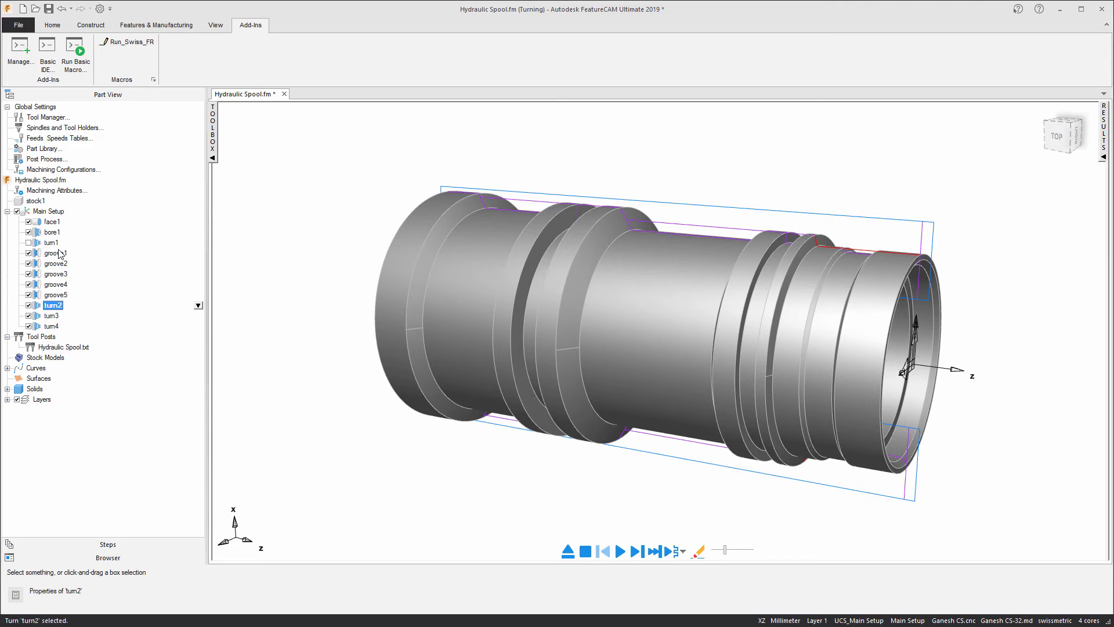
click(51, 252)
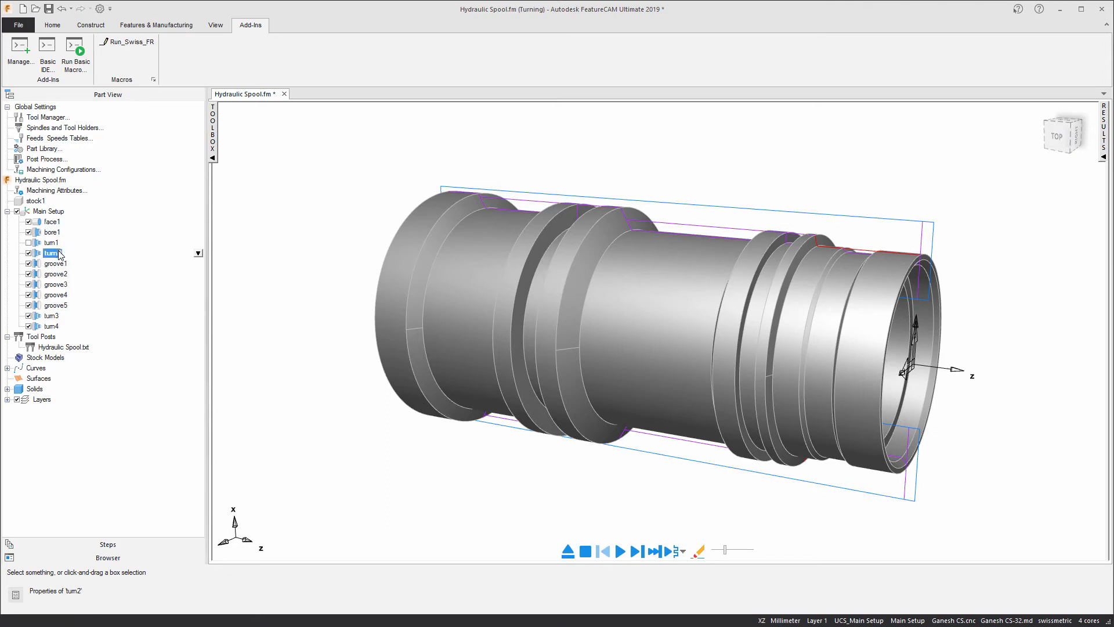
click(55, 305)
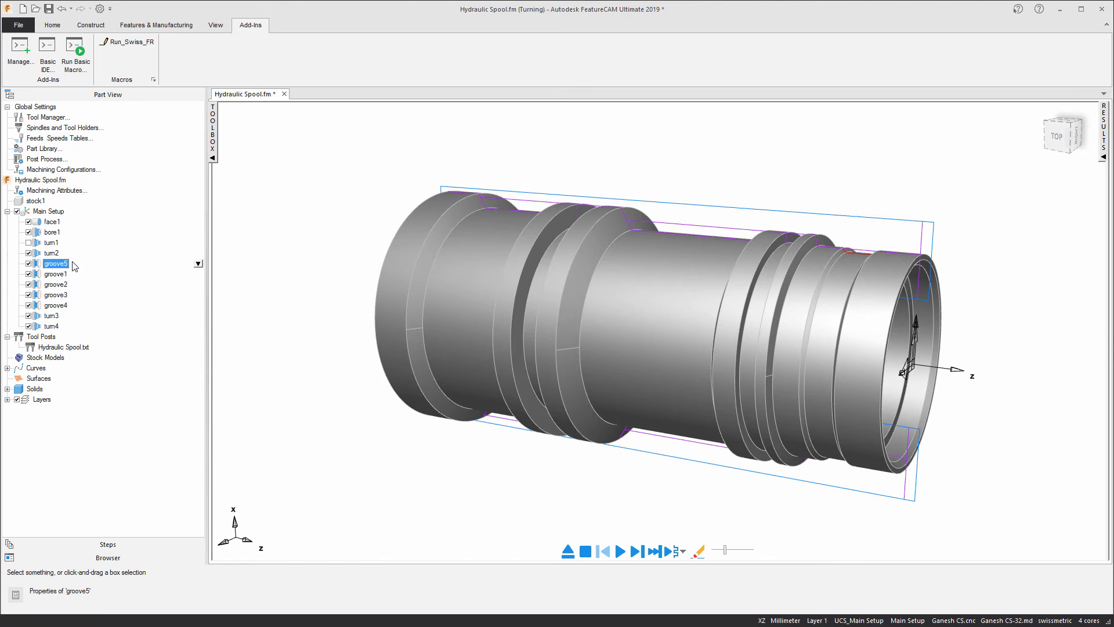
click(51, 316)
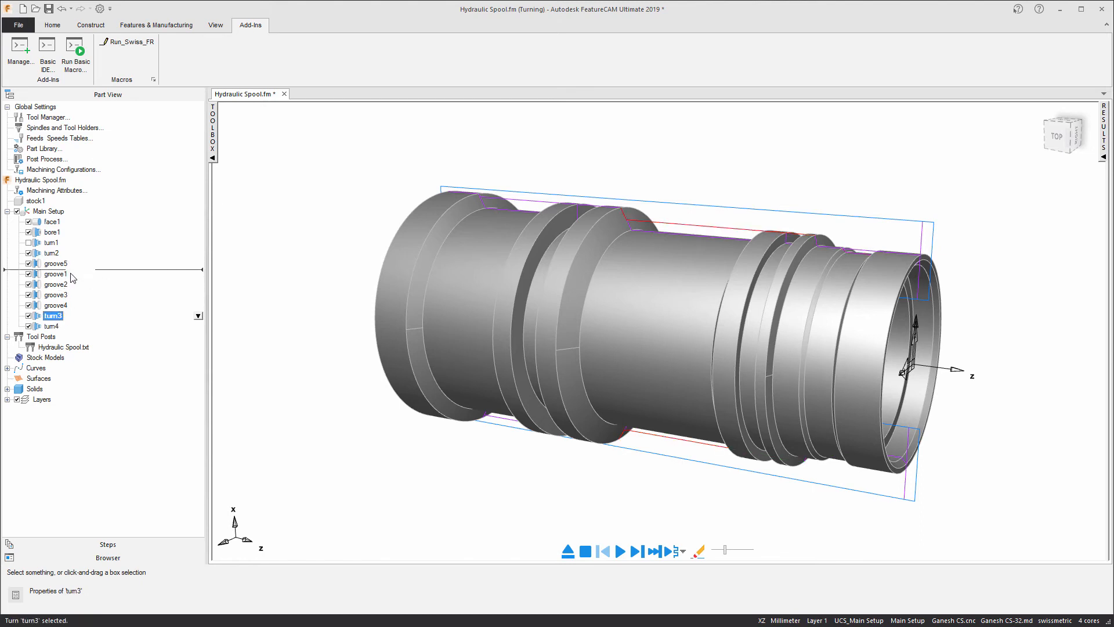
click(56, 284)
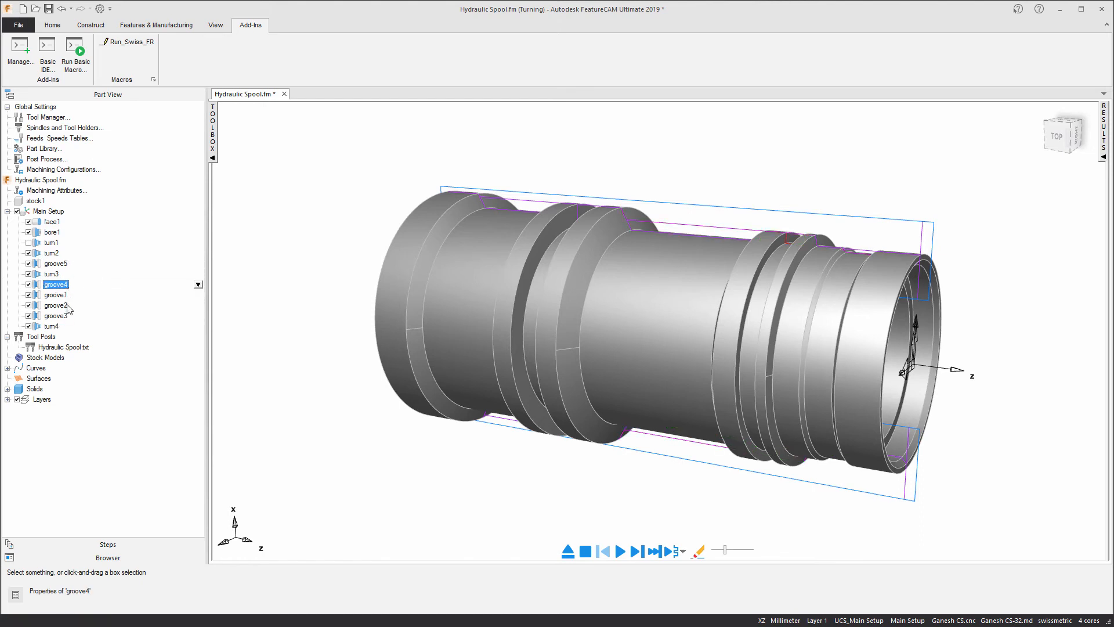
click(56, 294)
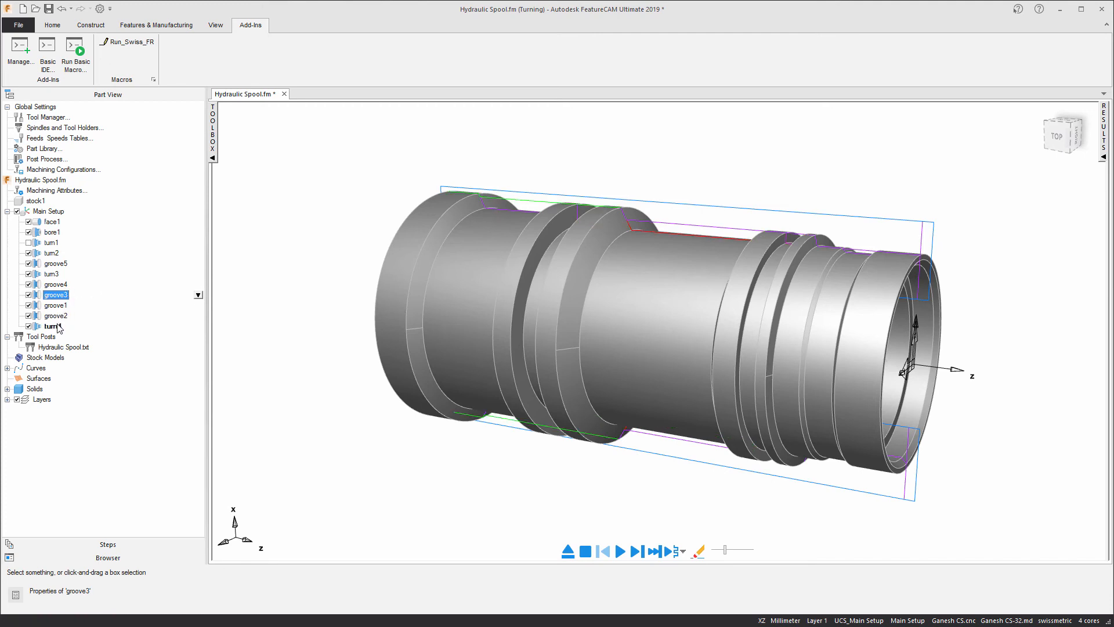
click(58, 326)
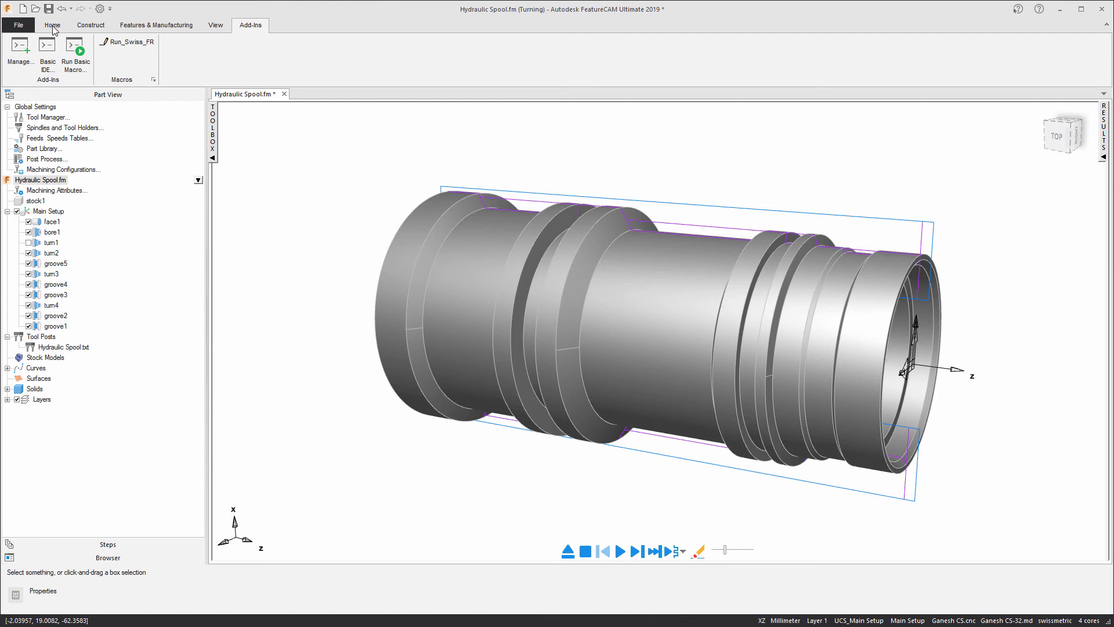
Start the 3D machining simulation of the reordered spool setup.
click(52, 24)
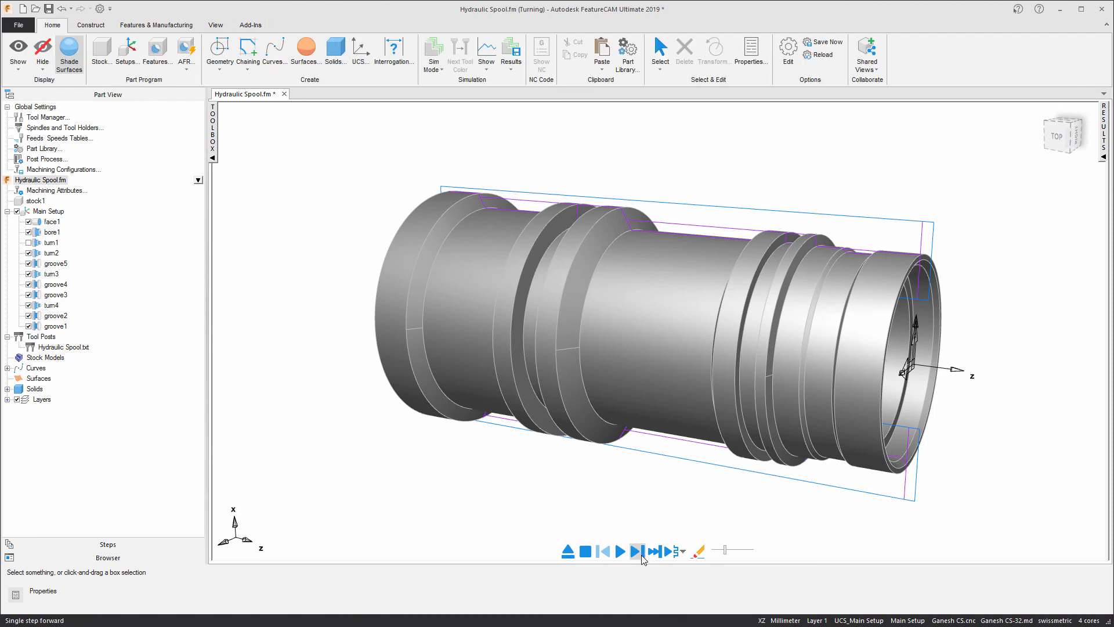
click(619, 551)
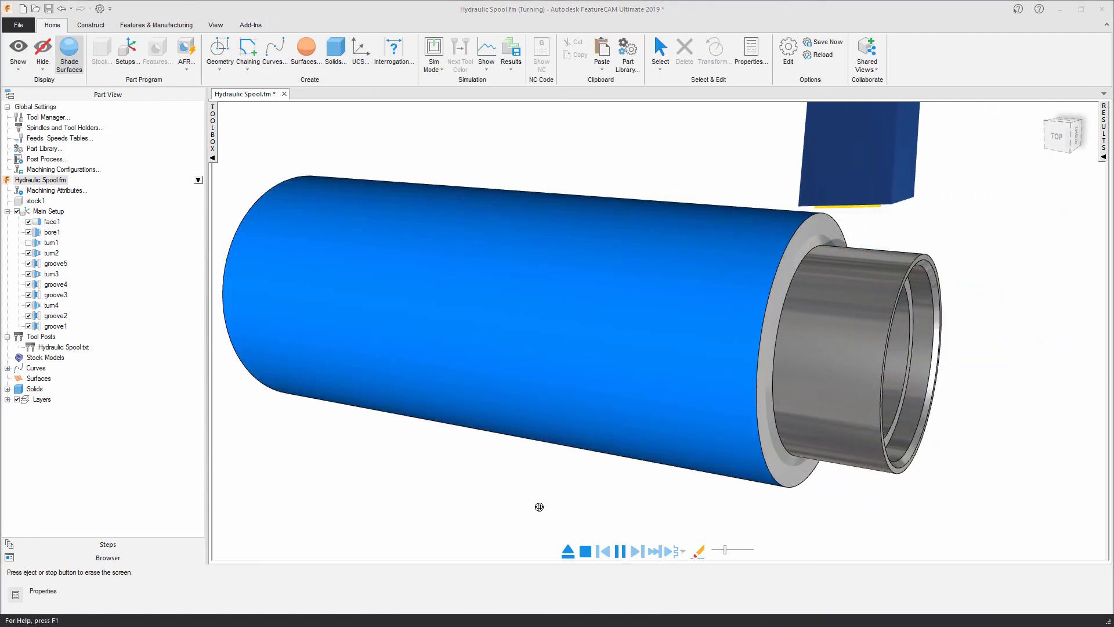